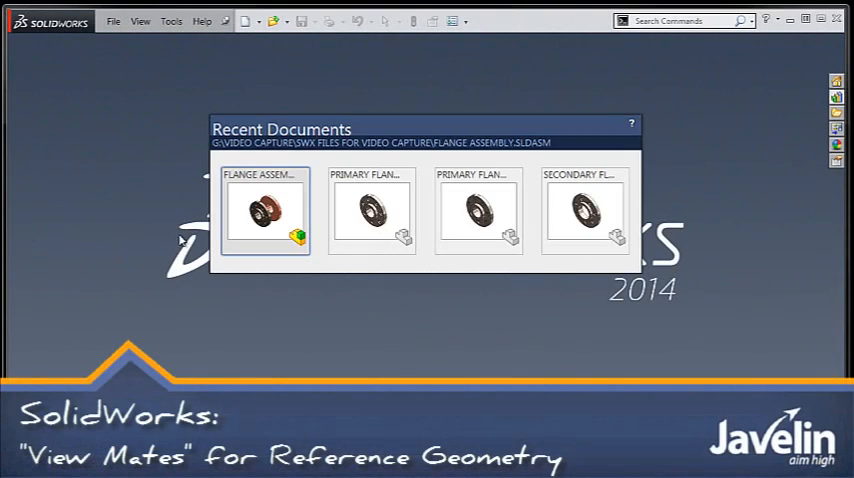
Open FLANGE ASSEMBLY from Recent Documents.
double_click(266, 210)
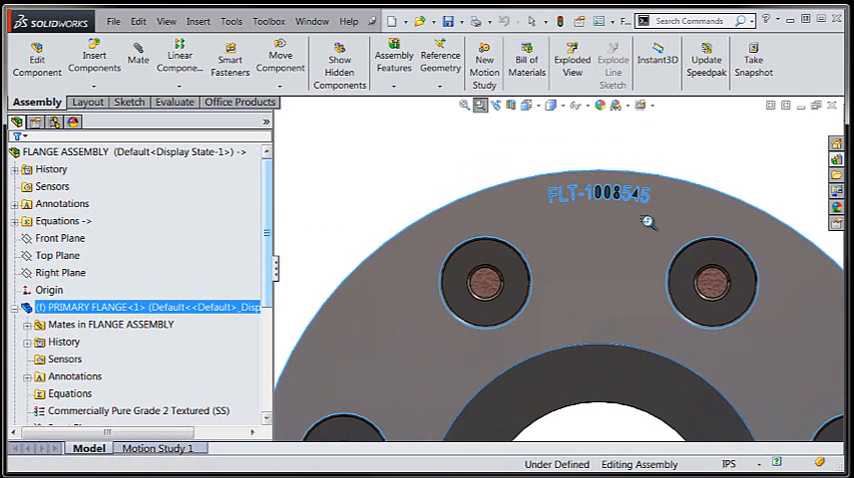
mouse_move(400, 196)
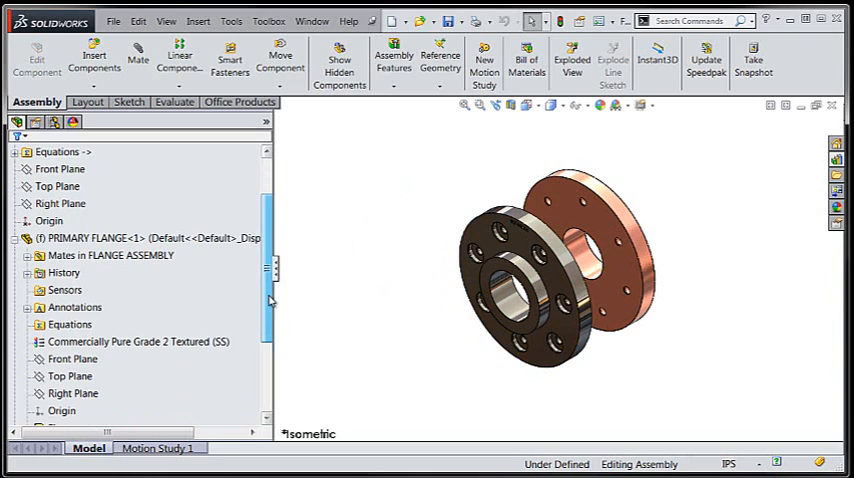
Show the mates referencing PRIMARY FLANGE<1>'s Top Plane via View Mates.
click(140, 324)
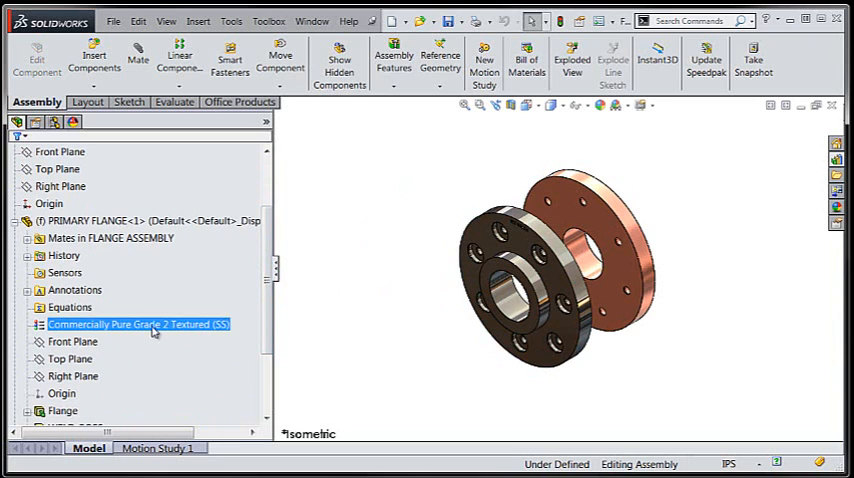
click(62, 358)
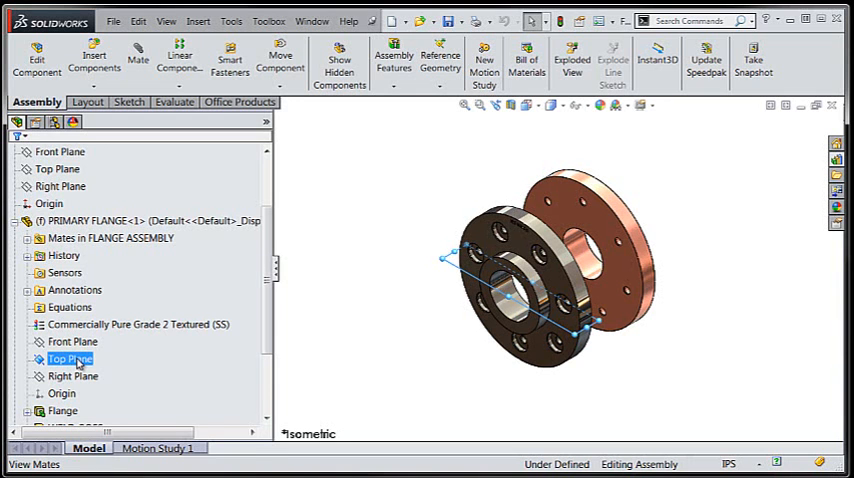
right_click(64, 358)
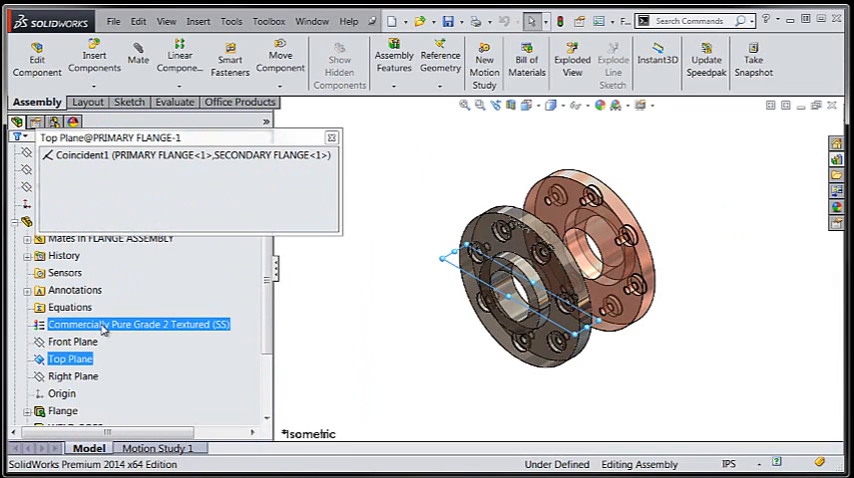
Flip the alignment of Coincident1 between the two flanges and reselect it to check.
click(190, 156)
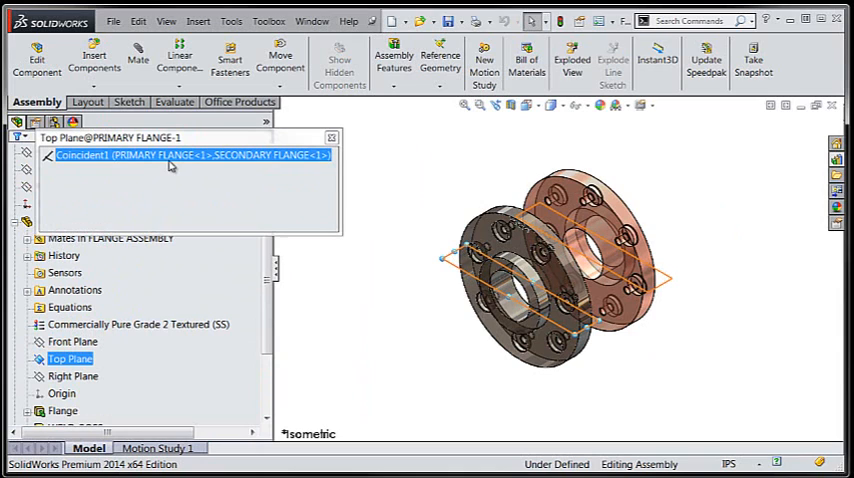
right_click(180, 156)
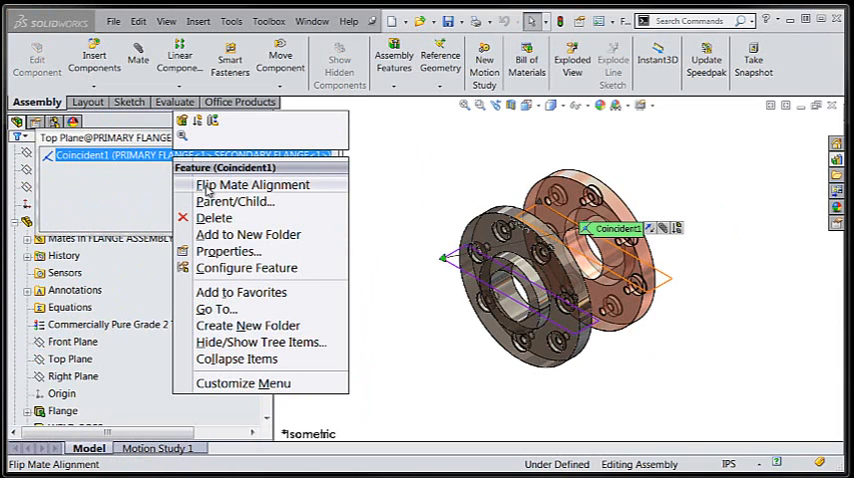
click(256, 184)
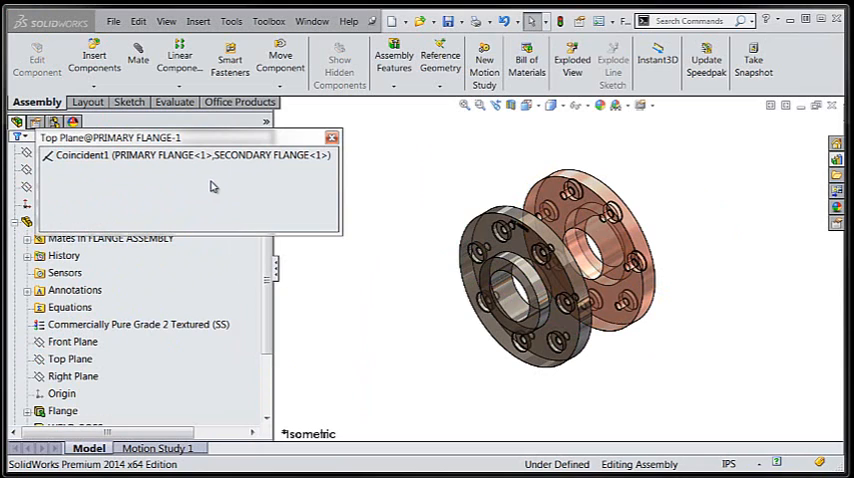
click(186, 156)
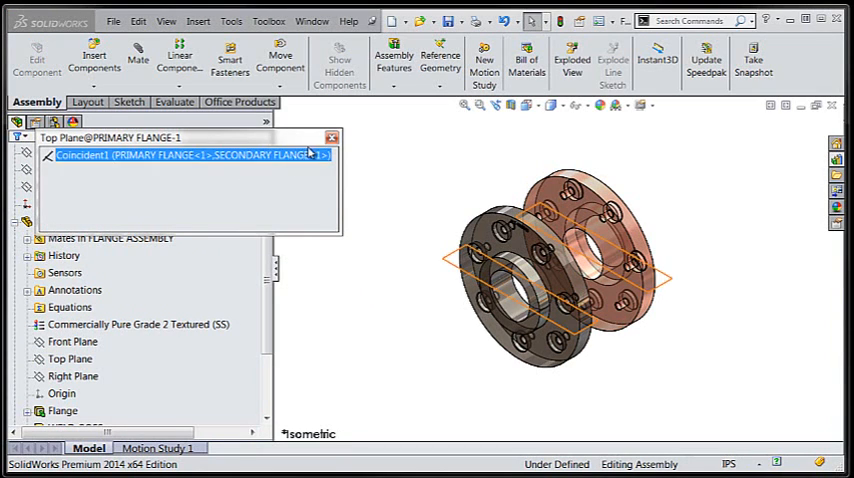